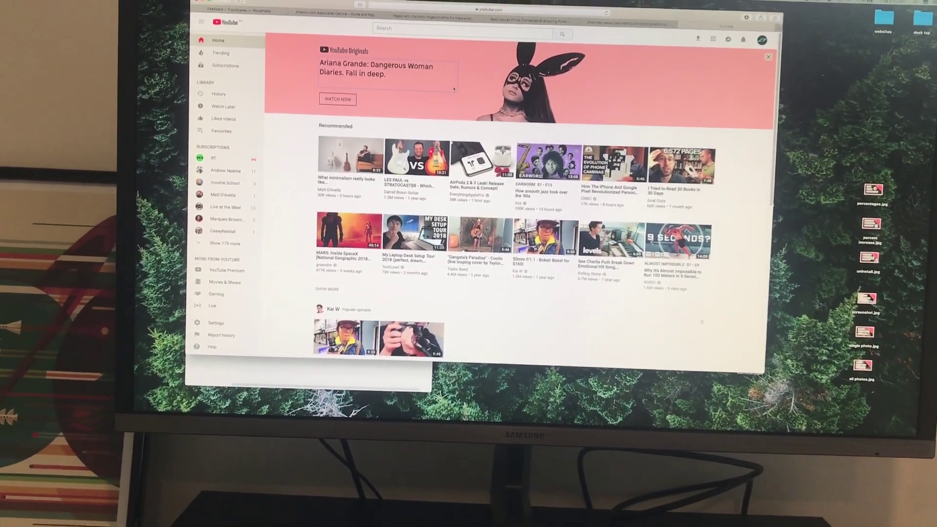
Step: Open About This Mac from the Apple menu to show macOS Sierra and hardware specs
{"action": "scroll", "scroll_direction": "down", "scroll_amount": 3}
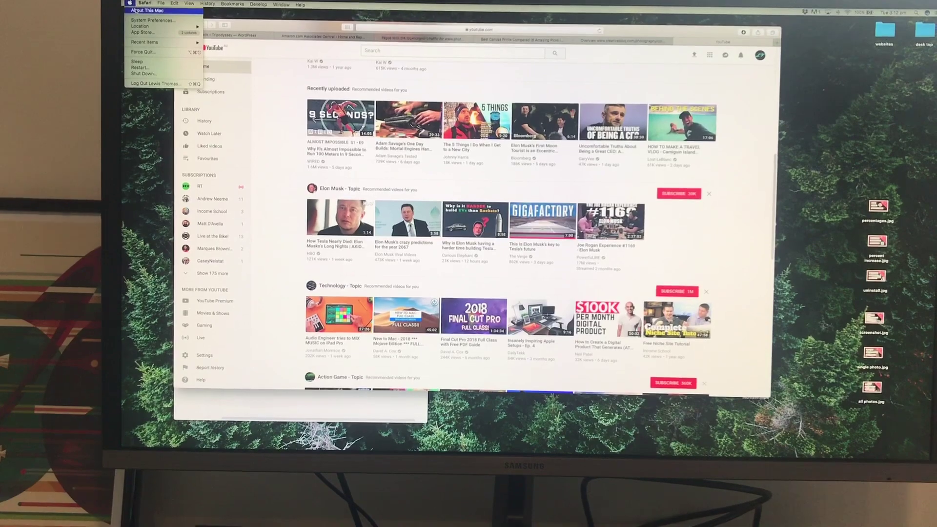
{"action": "left_click", "coordinate": [147, 9]}
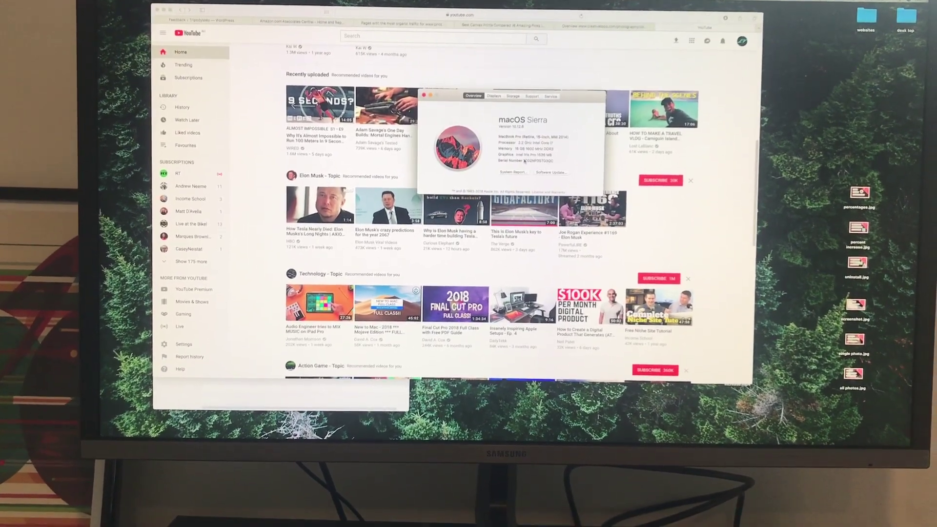